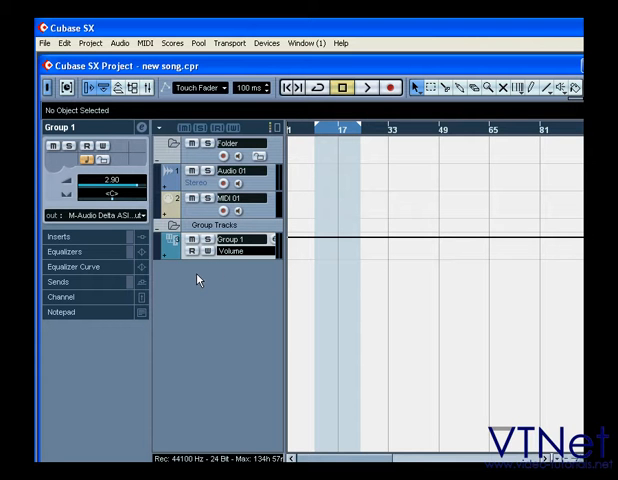
pyautogui.moveTo(204, 190)
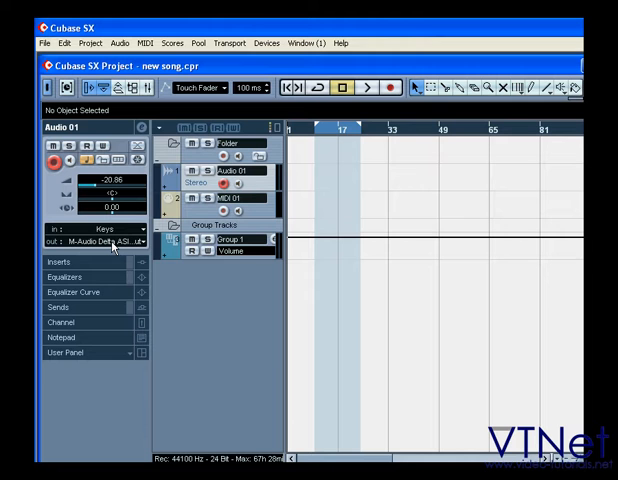
# Step: Set Audio 01's output routing in the Inspector to Group 1
pyautogui.click(96, 240)
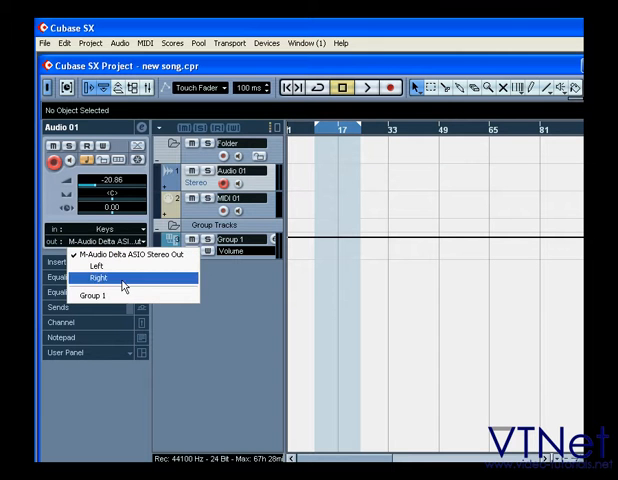
pyautogui.moveTo(96, 296)
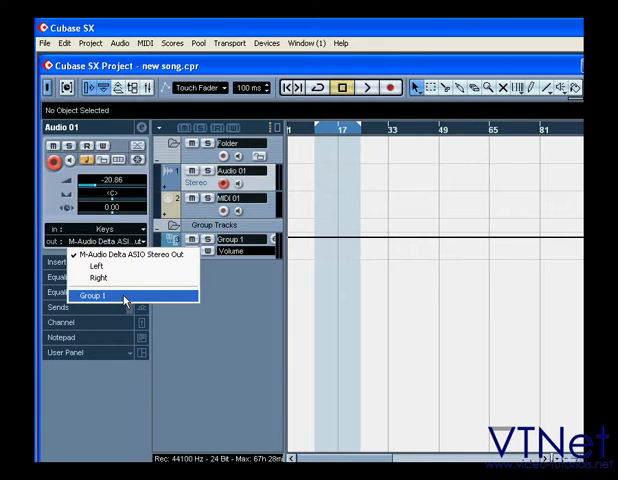
pyautogui.click(94, 296)
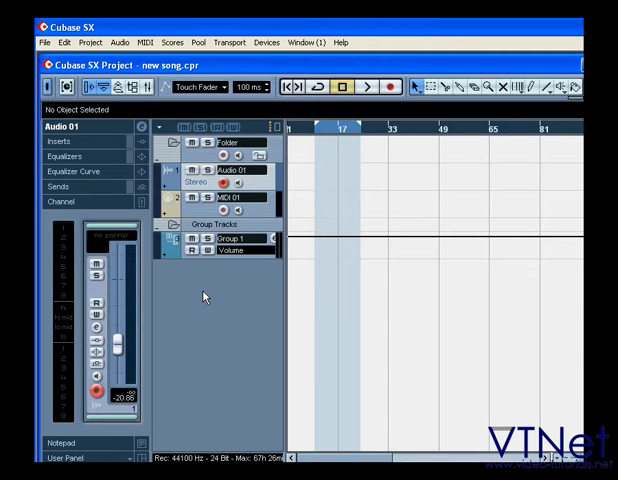
# Step: Add a stereo FX channel track with no effect, creating FX 1 in the FX Channels folder
pyautogui.rightClick(204, 296)
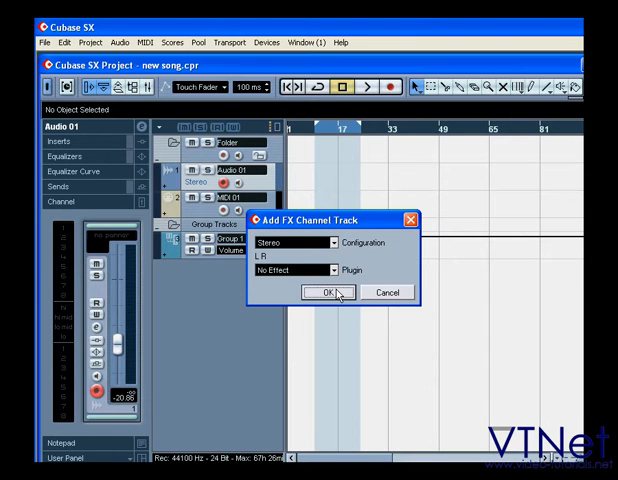
pyautogui.click(322, 292)
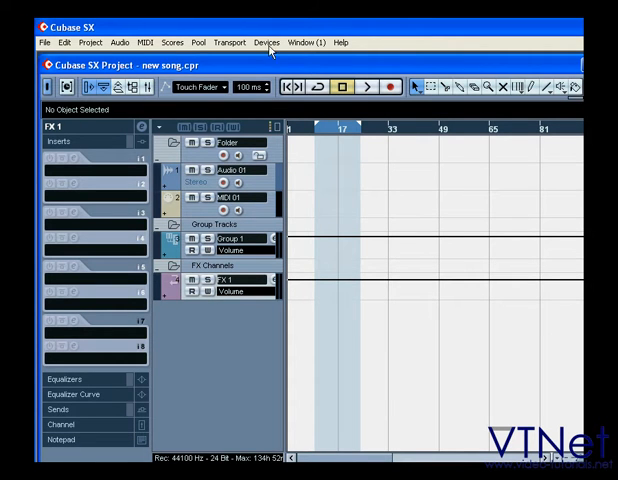
# Step: Check the new FX 1 channel in the Devices mixer and close the mixer again
pyautogui.click(266, 42)
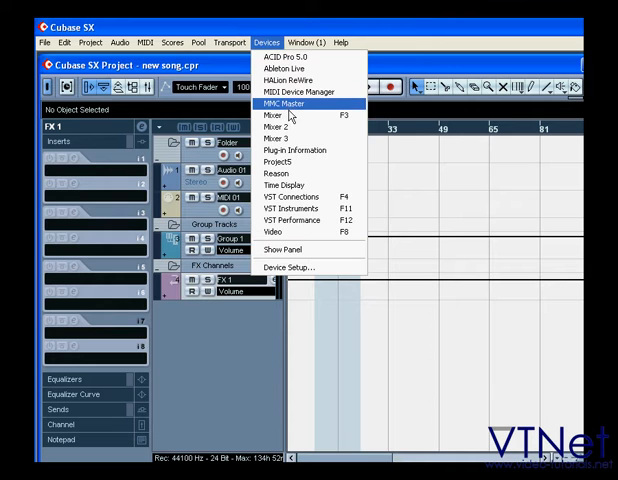
pyautogui.click(276, 116)
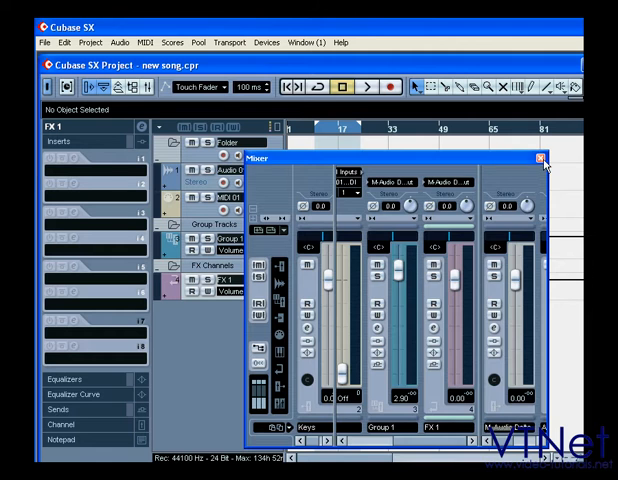
pyautogui.click(542, 160)
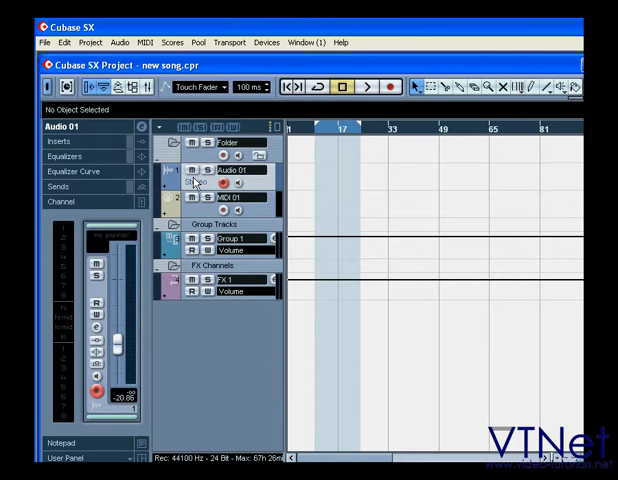
# Step: Route Audio 01's first send to FX 1 and raise its send level with the slider
pyautogui.click(62, 188)
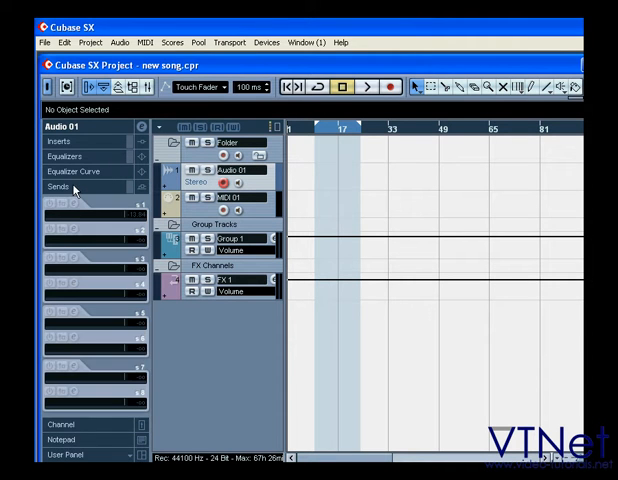
pyautogui.moveTo(78, 222)
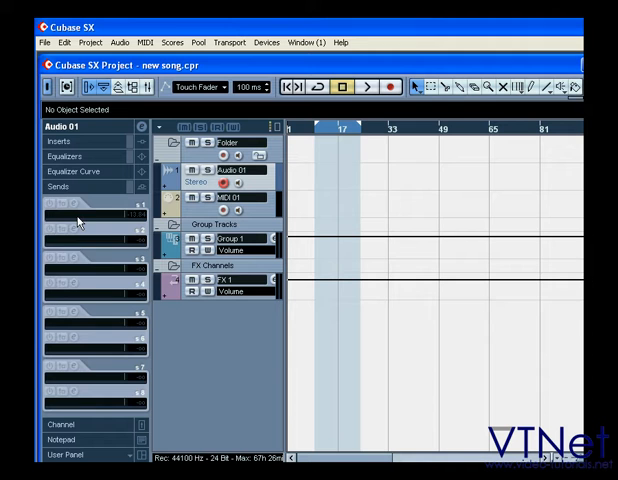
pyautogui.click(90, 212)
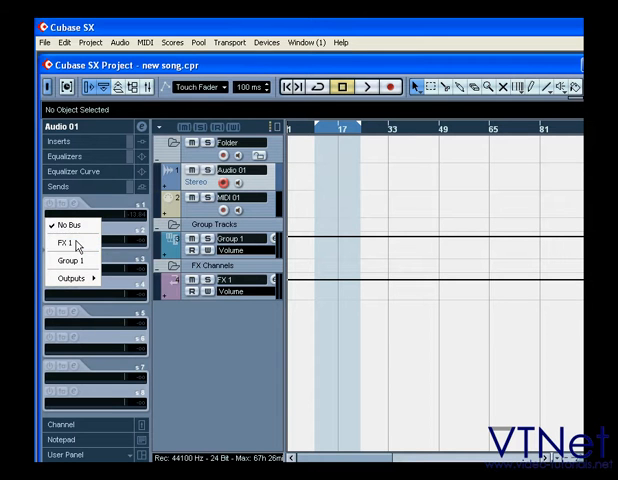
pyautogui.click(60, 244)
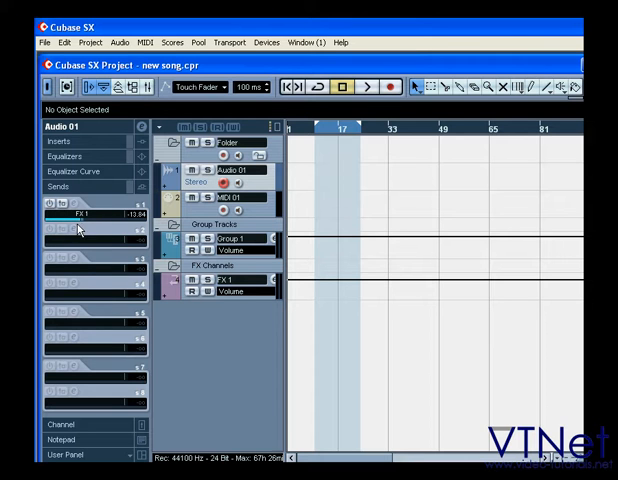
pyautogui.moveTo(78, 228); pyautogui.dragTo(62, 222)
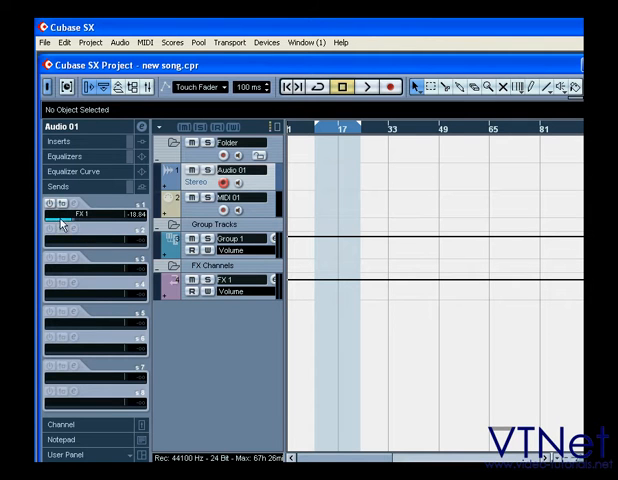
pyautogui.moveTo(56, 218); pyautogui.dragTo(56, 222)
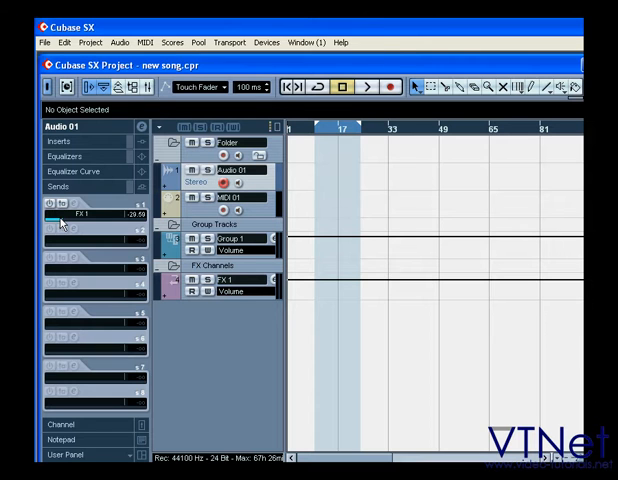
pyautogui.moveTo(56, 220); pyautogui.dragTo(90, 220)
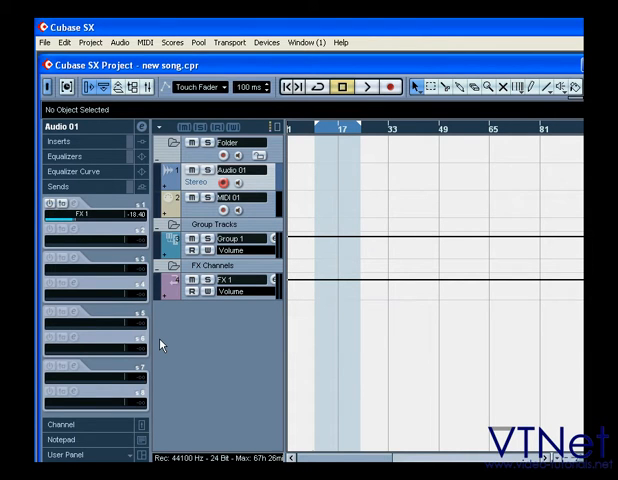
# Step: Add a video track from the track list context menu
pyautogui.rightClick(160, 344)
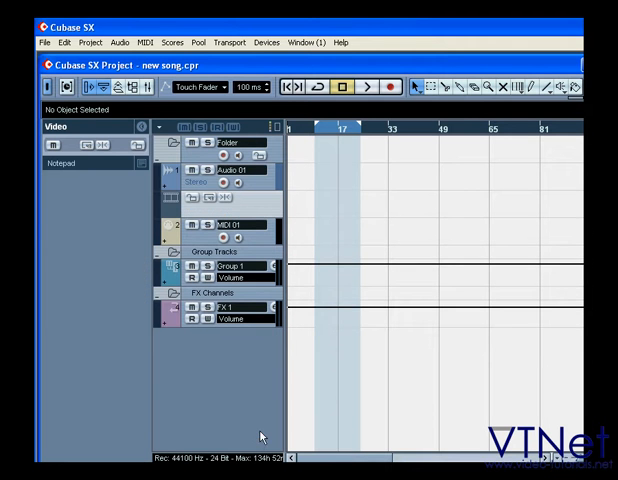
pyautogui.click(224, 318)
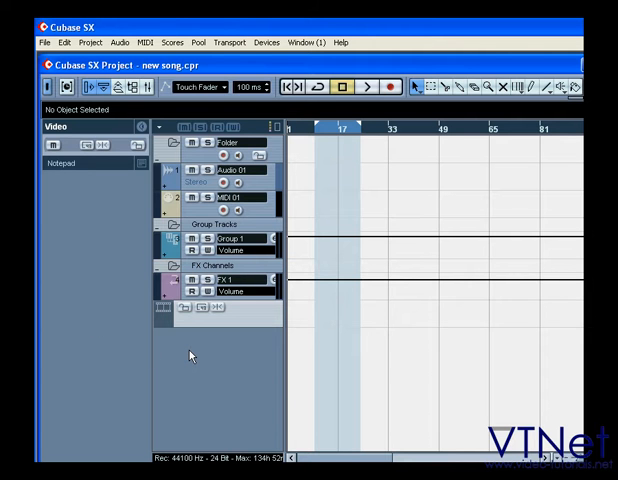
# Step: Add ruler tracks and set the second ruler to show Seconds
pyautogui.rightClick(192, 356)
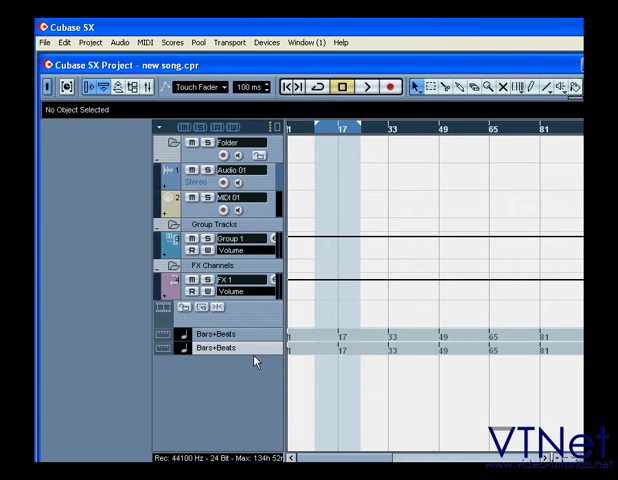
pyautogui.click(218, 332)
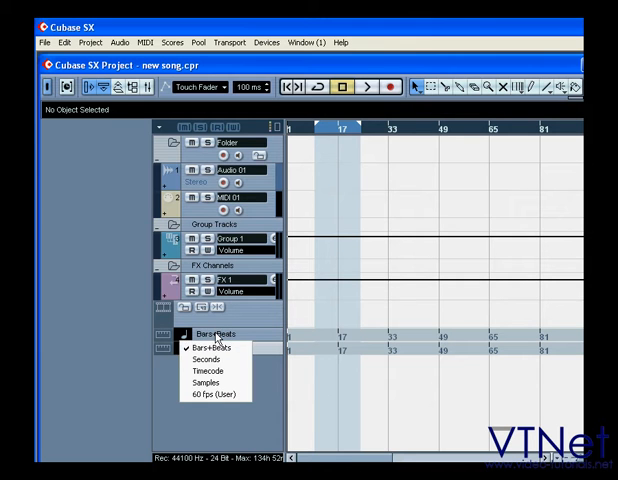
pyautogui.click(204, 344)
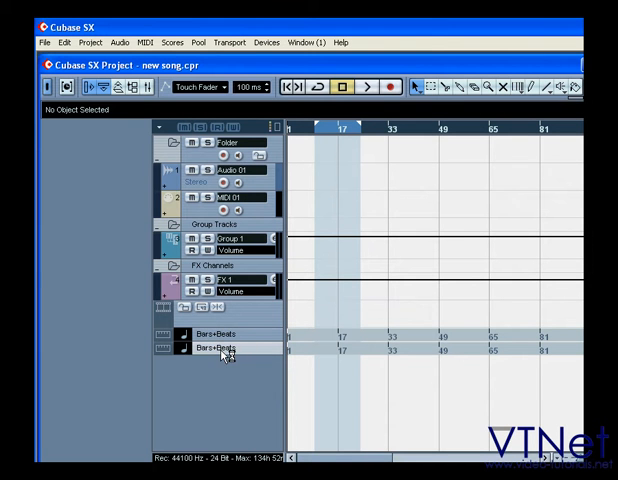
pyautogui.click(212, 348)
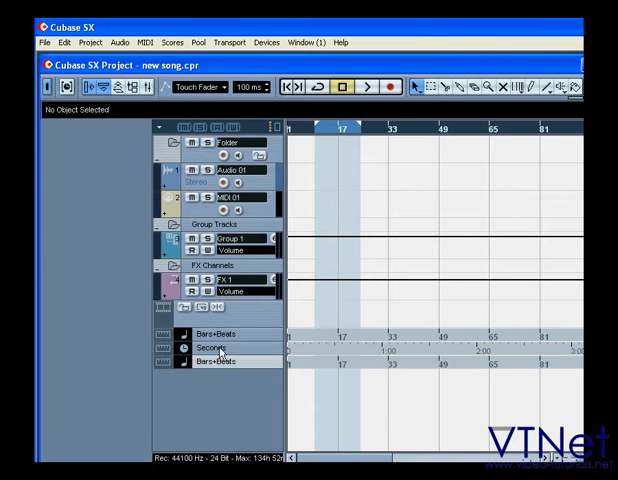
# Step: Set the third ruler to show Samples, giving bars+beats, seconds and samples rulers
pyautogui.click(218, 360)
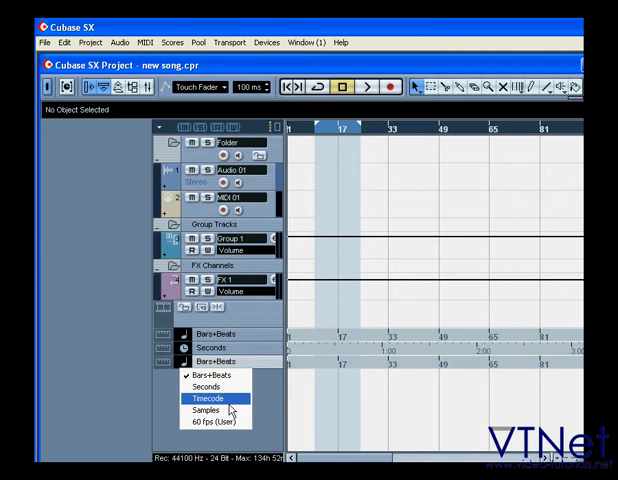
pyautogui.click(206, 400)
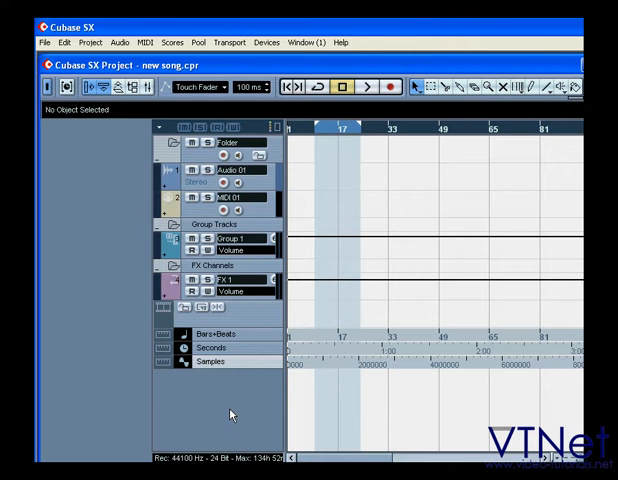
pyautogui.moveTo(186, 394)
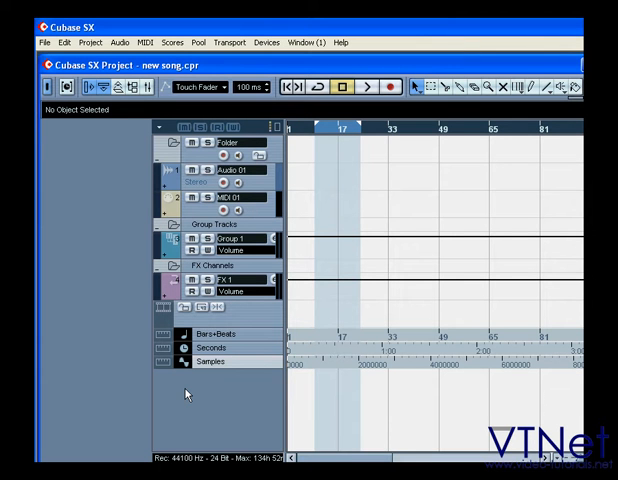
pyautogui.rightClick(186, 392)
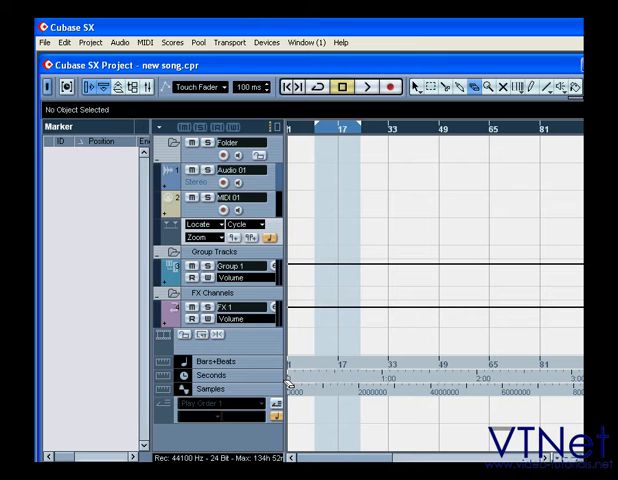
pyautogui.moveTo(300, 246)
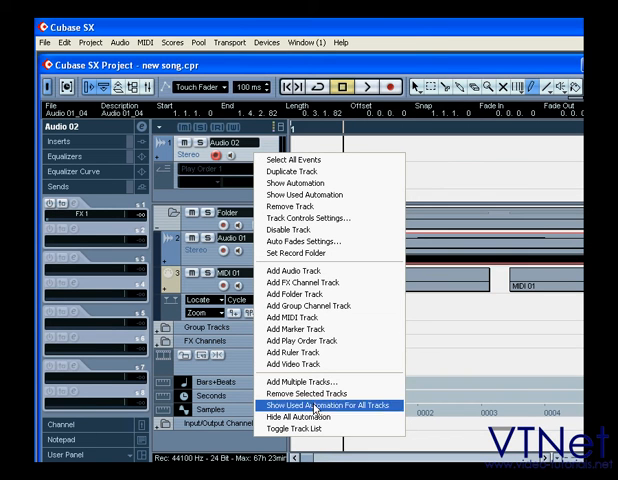
pyautogui.moveTo(290, 430)
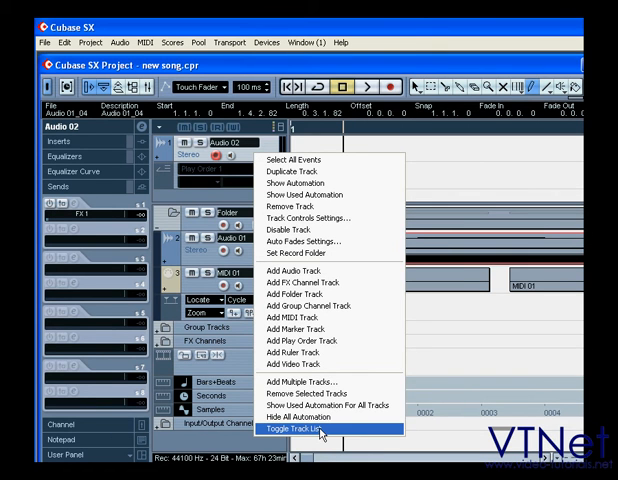
# Step: Toggle the track list display from the track list context menu
pyautogui.click(304, 430)
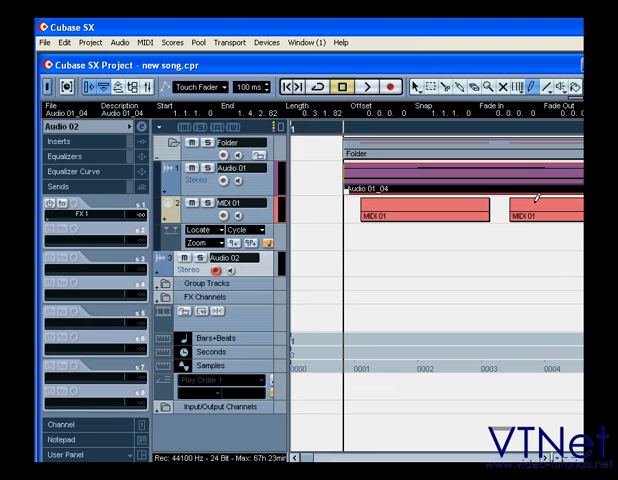
pyautogui.moveTo(294, 56)
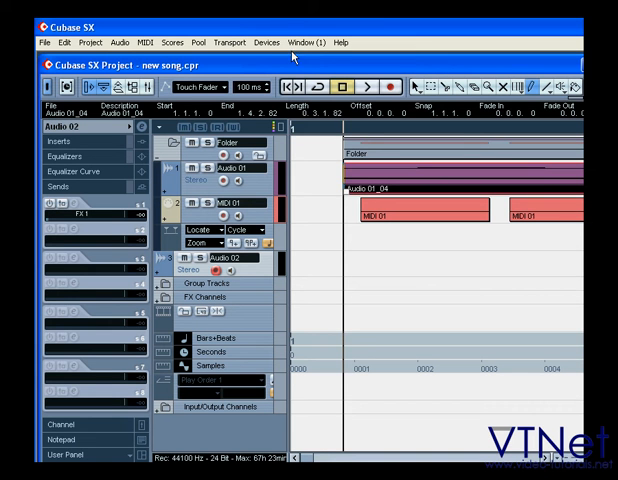
pyautogui.click(266, 40)
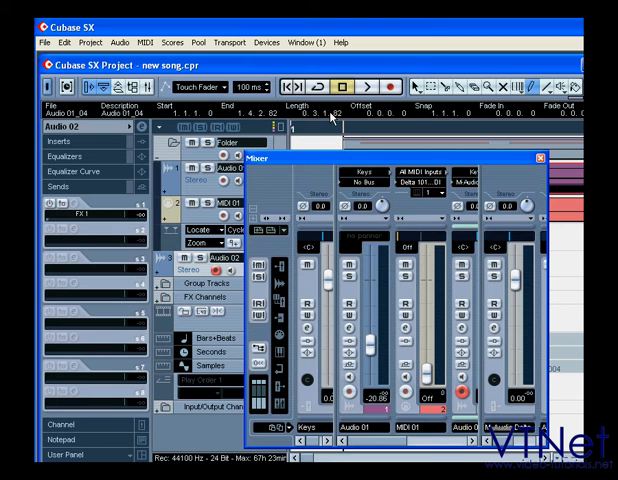
pyautogui.moveTo(400, 308)
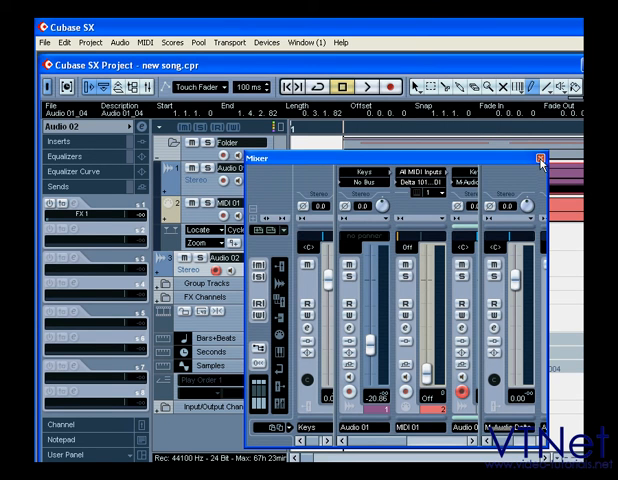
pyautogui.click(542, 156)
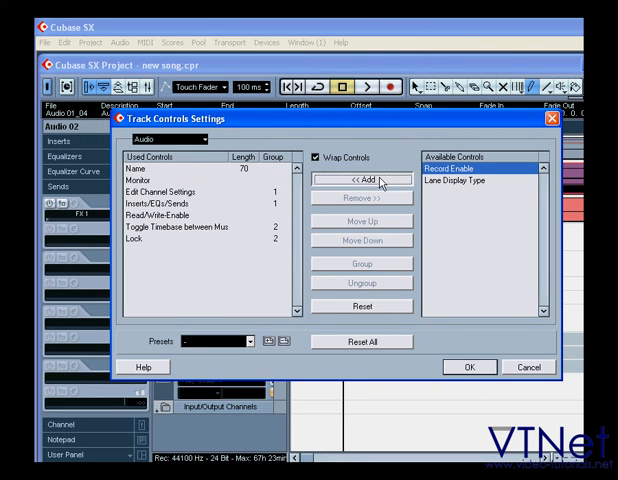
# Step: Add Record Enable to audio track controls and ungroup Edit Channel Settings through Read/Write Enable
pyautogui.click(360, 184)
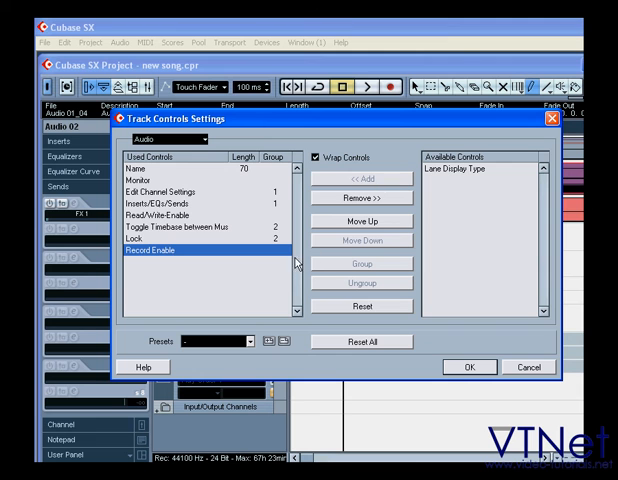
pyautogui.click(360, 220)
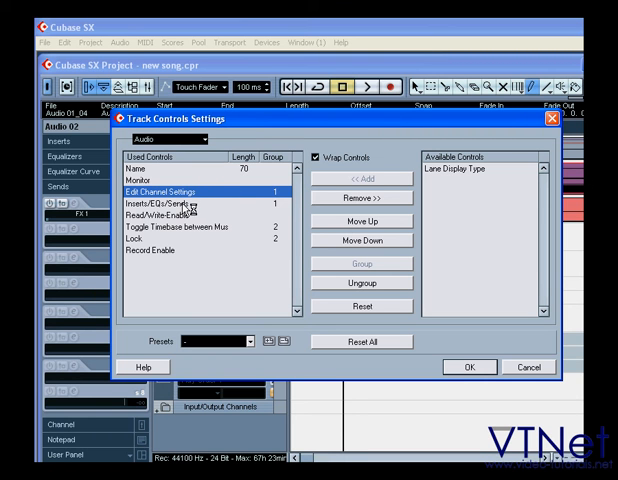
pyautogui.click(176, 214)
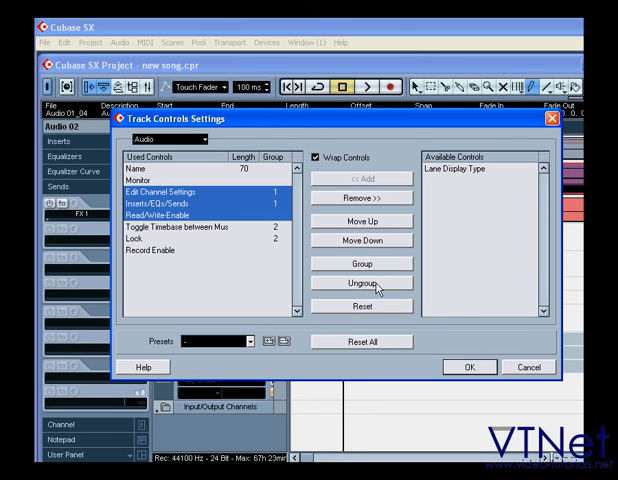
pyautogui.click(360, 264)
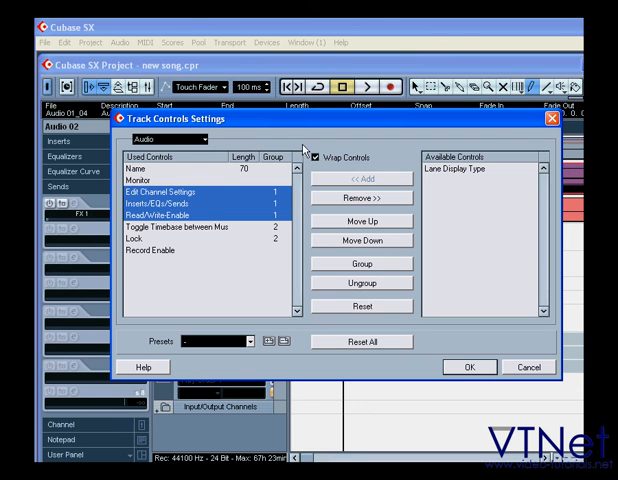
# Step: Review the video track's Lock and Thumbnail controls, then cancel the track controls settings
pyautogui.click(176, 140)
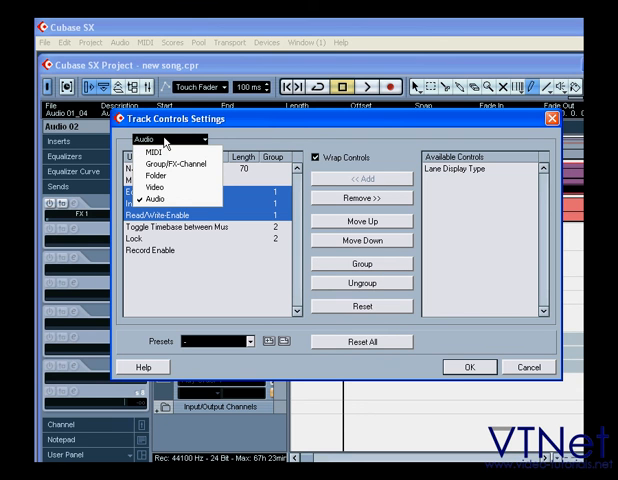
pyautogui.moveTo(172, 192)
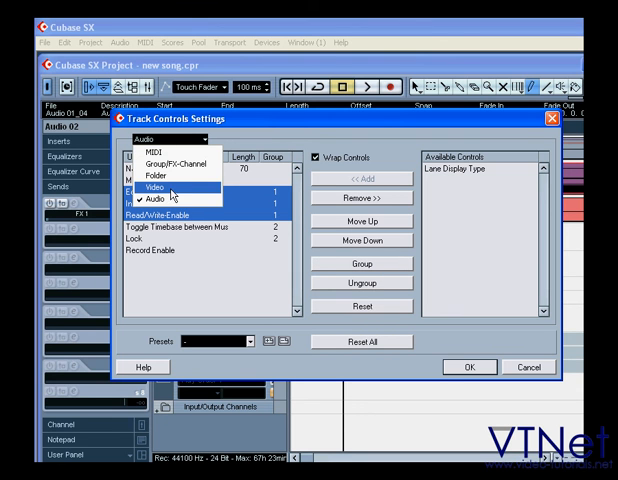
pyautogui.click(160, 186)
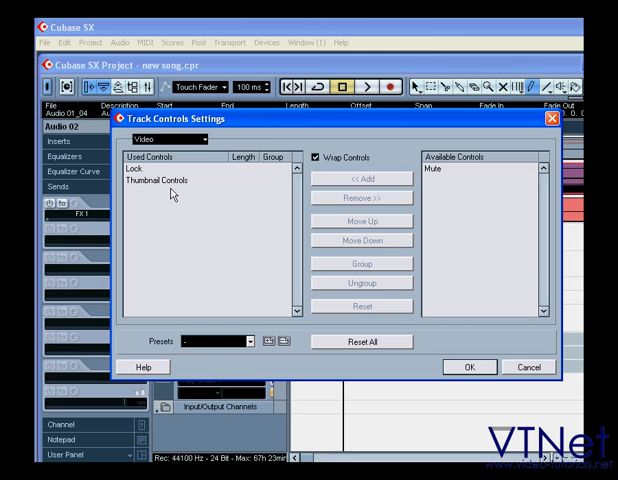
pyautogui.click(274, 340)
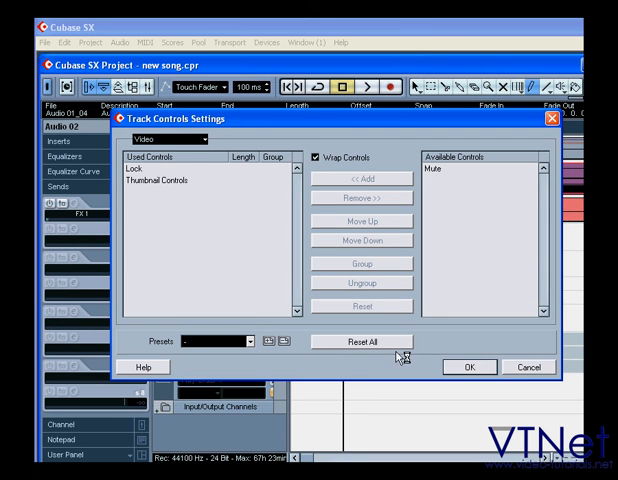
pyautogui.moveTo(288, 348)
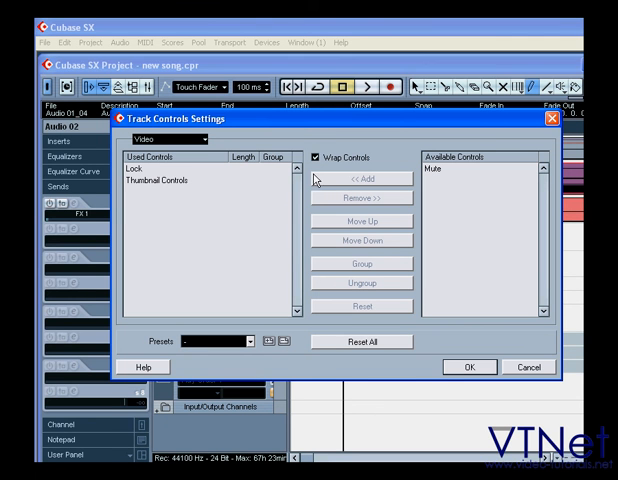
pyautogui.moveTo(524, 368)
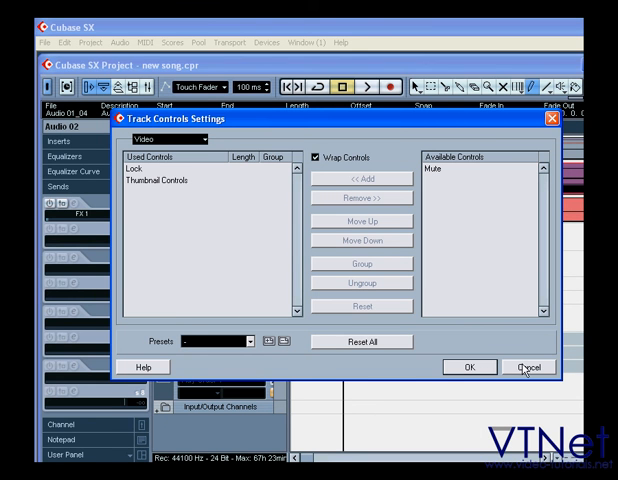
pyautogui.click(528, 368)
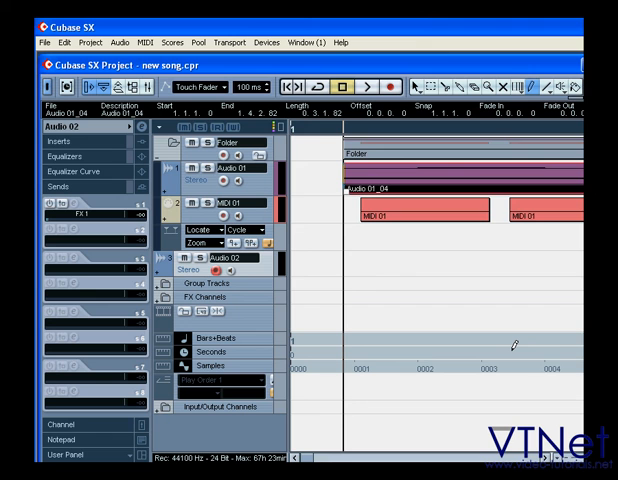